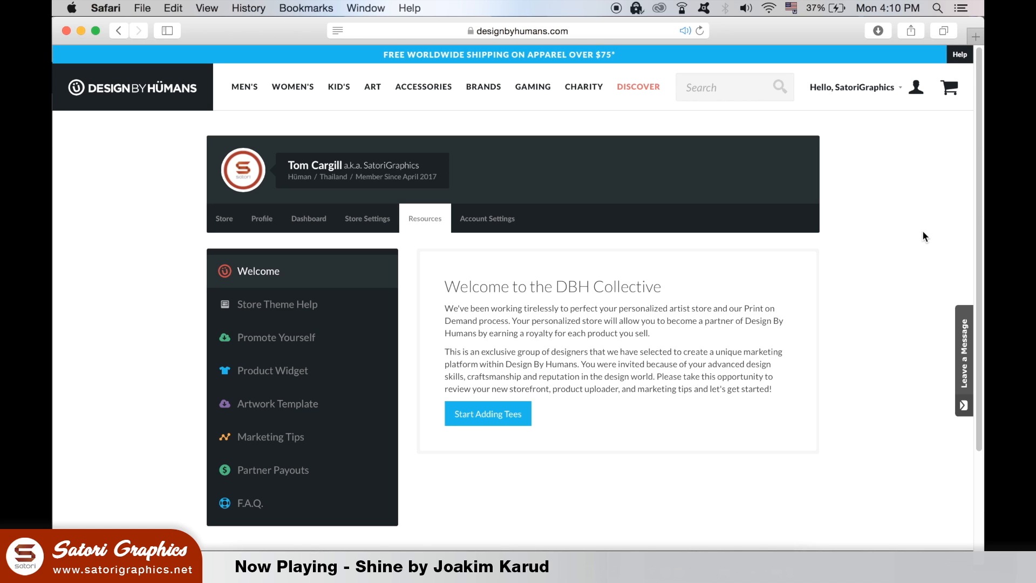
{"action": "mouse_move", "coordinate": [427, 366]}
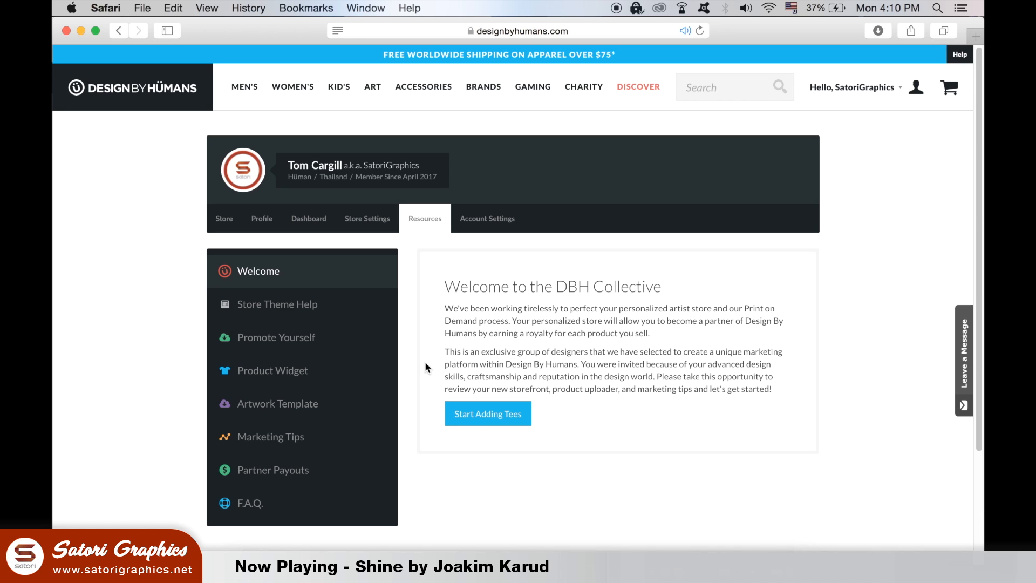
{"action": "mouse_move", "coordinate": [322, 380]}
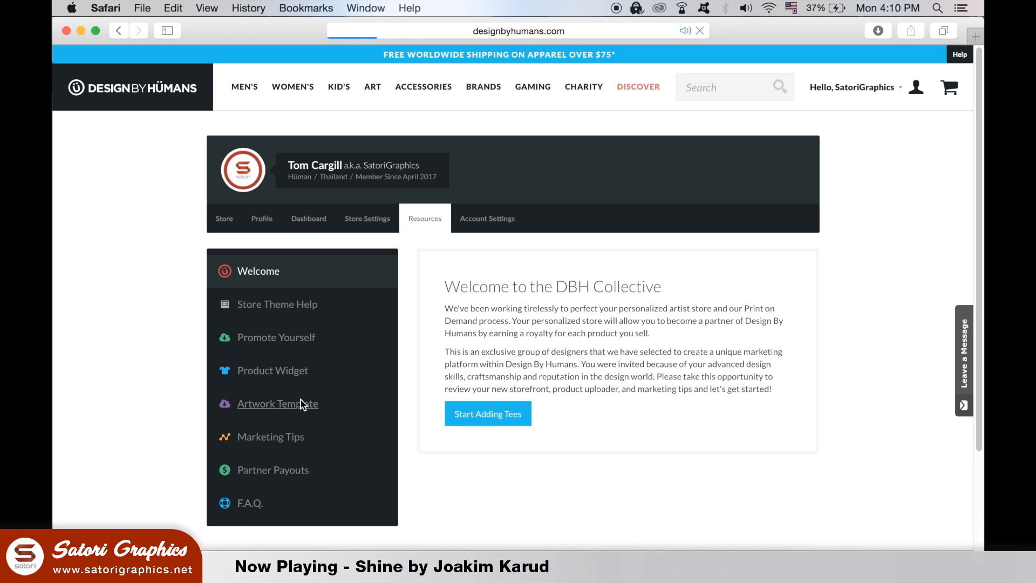
View the Artwork Template guidelines page and scroll to its sizing advice.
{"action": "left_click", "coordinate": [277, 403]}
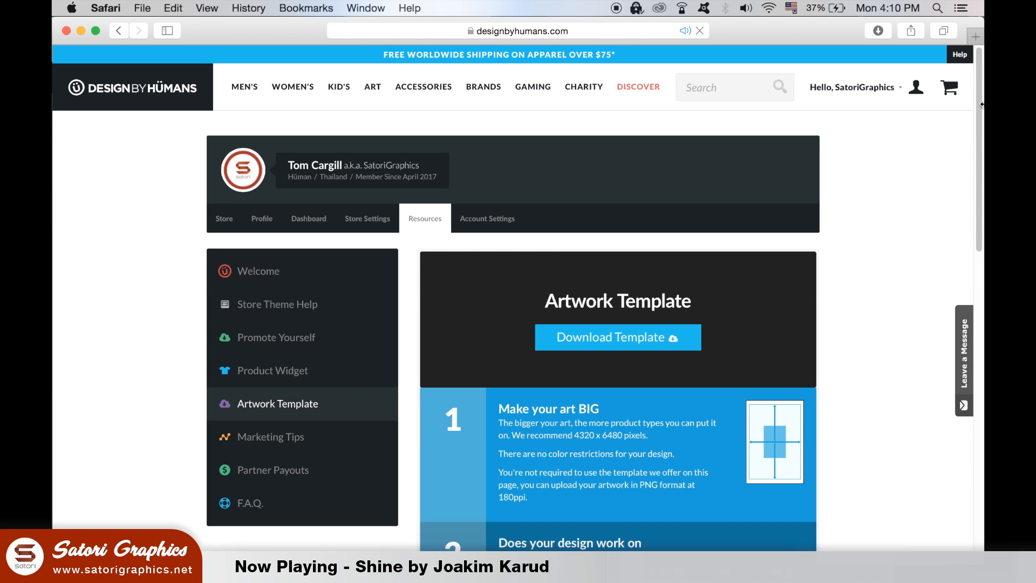
{"action": "scroll", "scroll_direction": "down", "scroll_amount": 3}
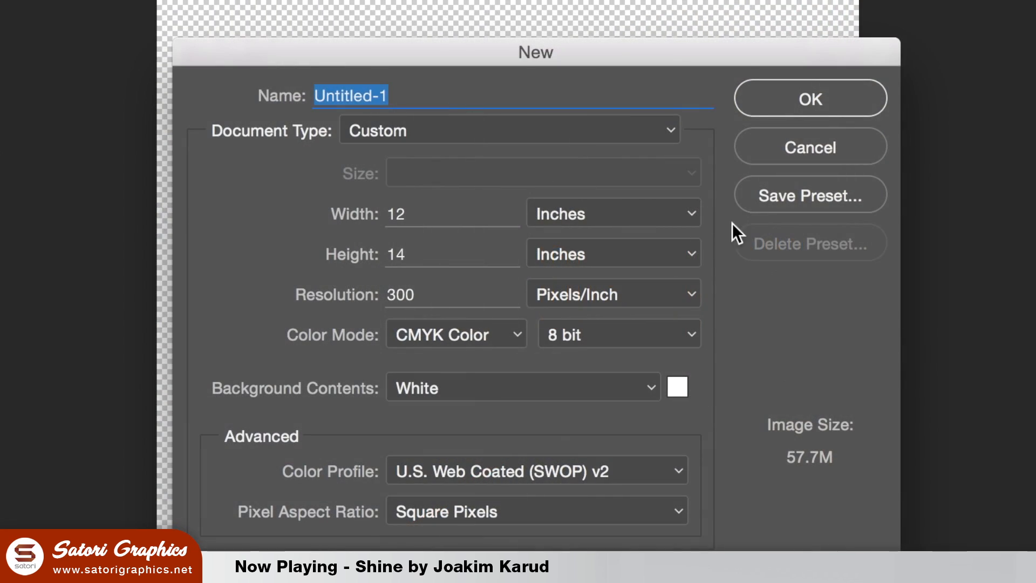
Create the 12×14-inch, 300 ppi document keeping Inches units and CMYK Color mode.
{"action": "left_click", "coordinate": [613, 213]}
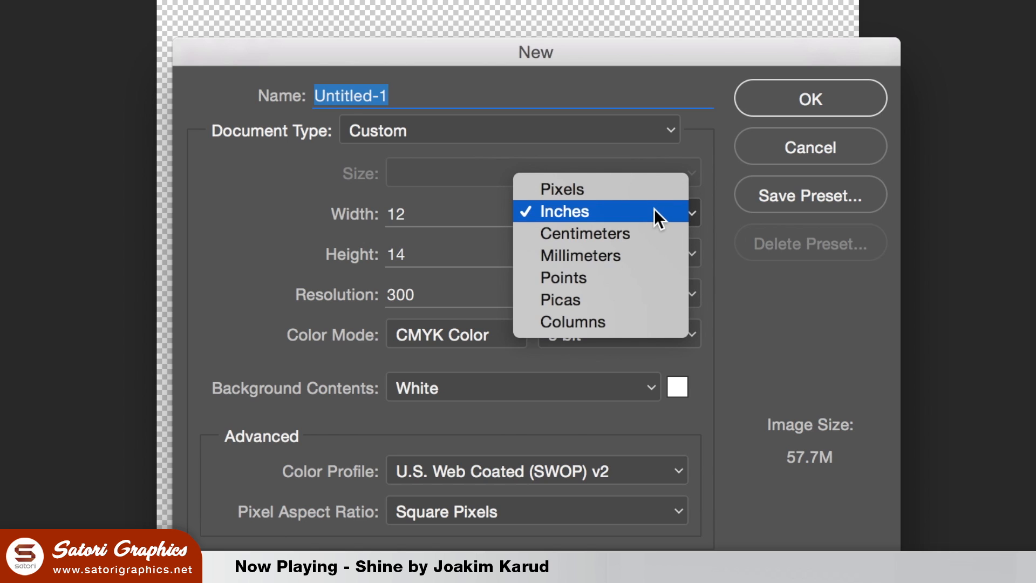
{"action": "left_click", "coordinate": [564, 212]}
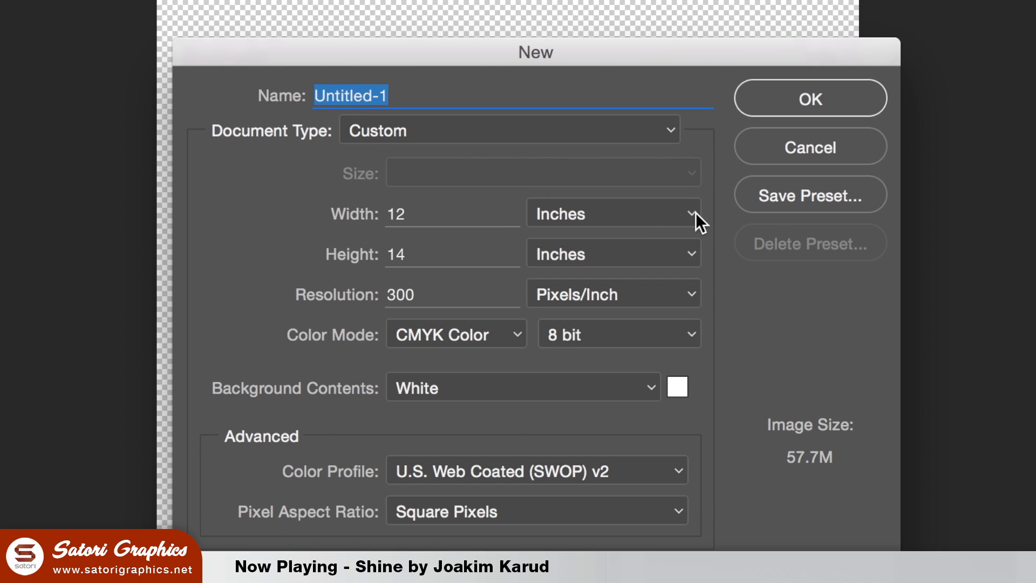
{"action": "mouse_move", "coordinate": [411, 214]}
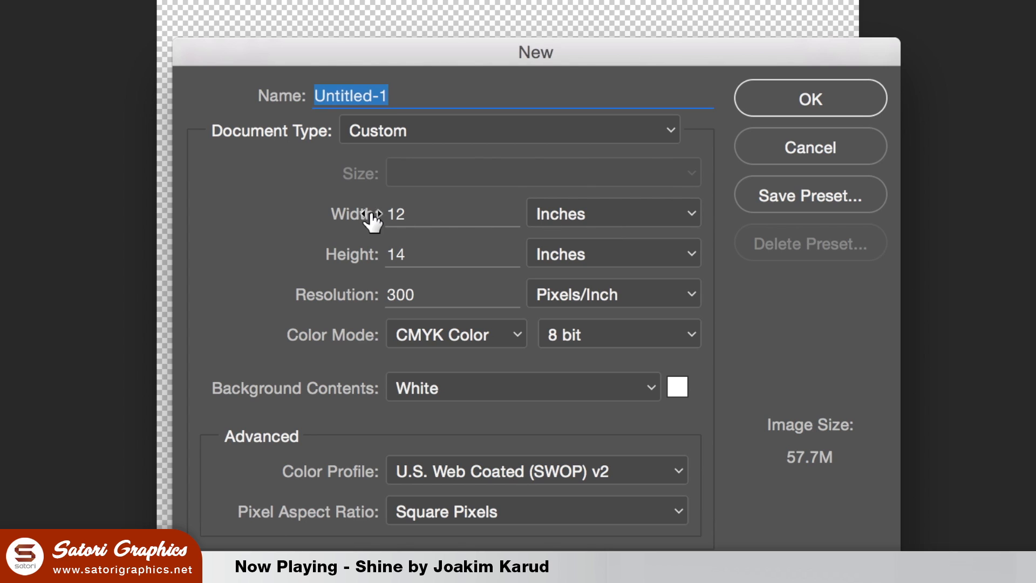
{"action": "mouse_move", "coordinate": [421, 255]}
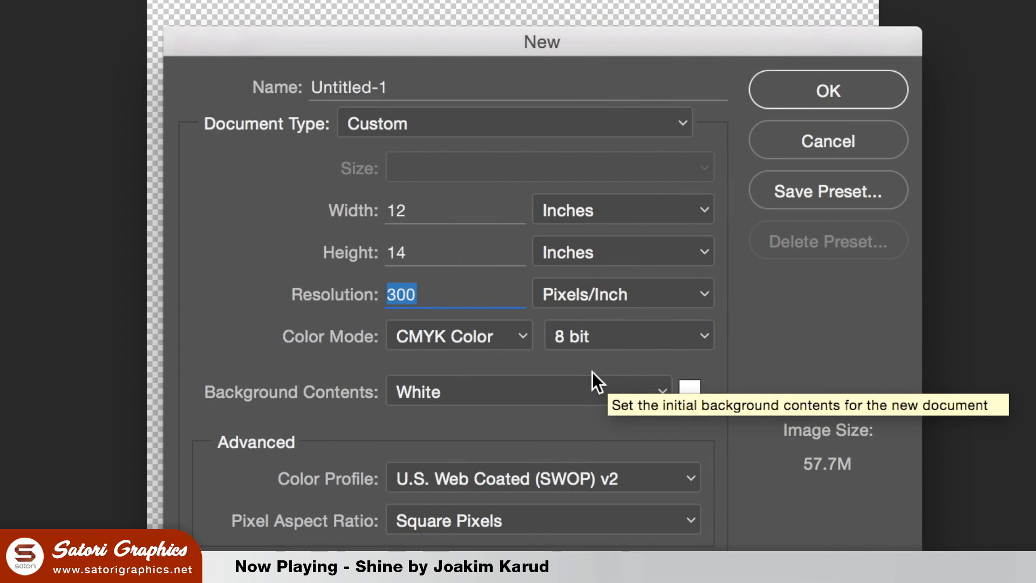
{"action": "mouse_move", "coordinate": [522, 346]}
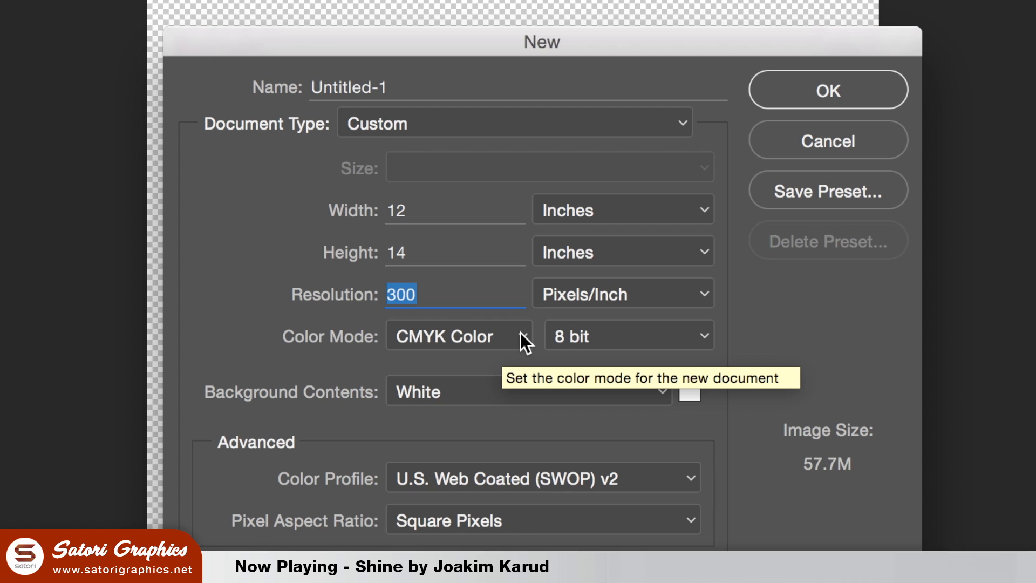
{"action": "left_click", "coordinate": [457, 336]}
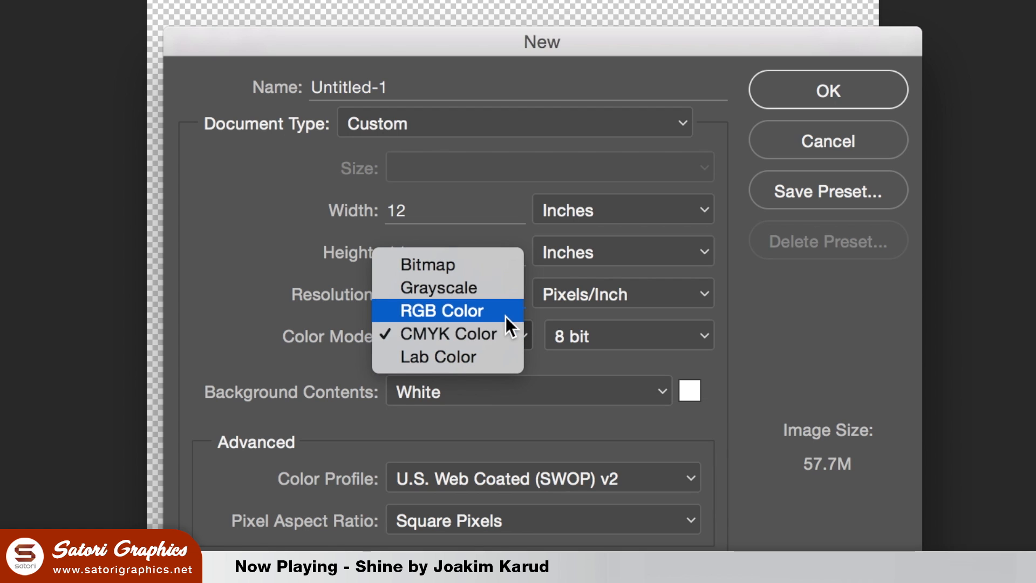
{"action": "mouse_move", "coordinate": [503, 344]}
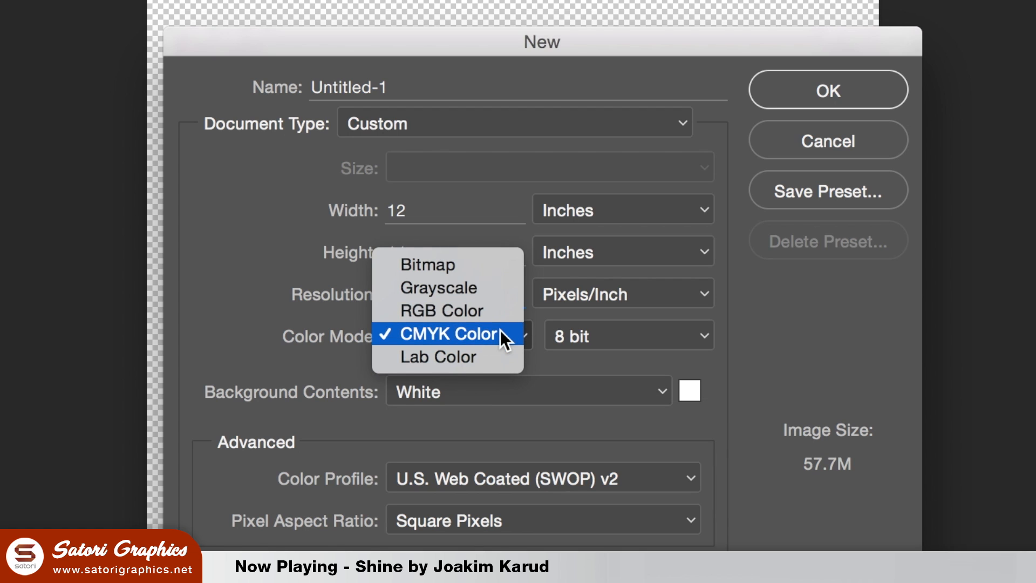
{"action": "left_click", "coordinate": [449, 334]}
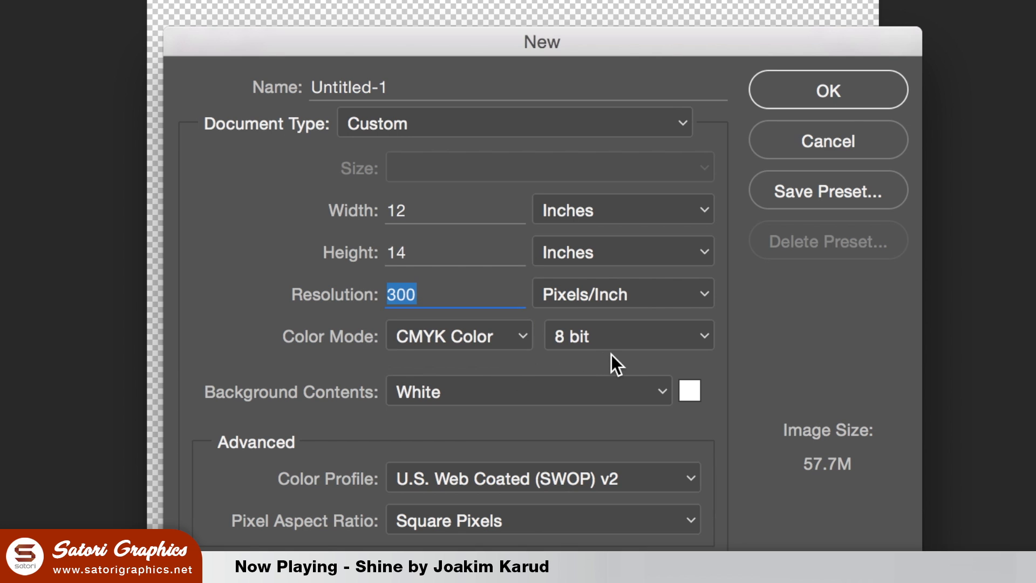
{"action": "left_click", "coordinate": [829, 90]}
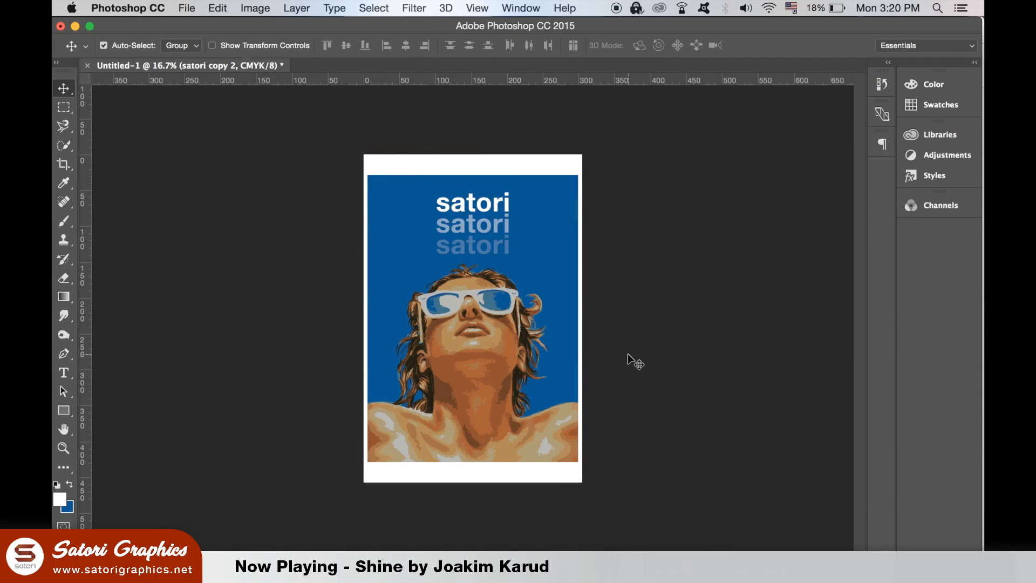
Choose an entry from the Window menu's list of panels and workspaces.
{"action": "left_click", "coordinate": [519, 9]}
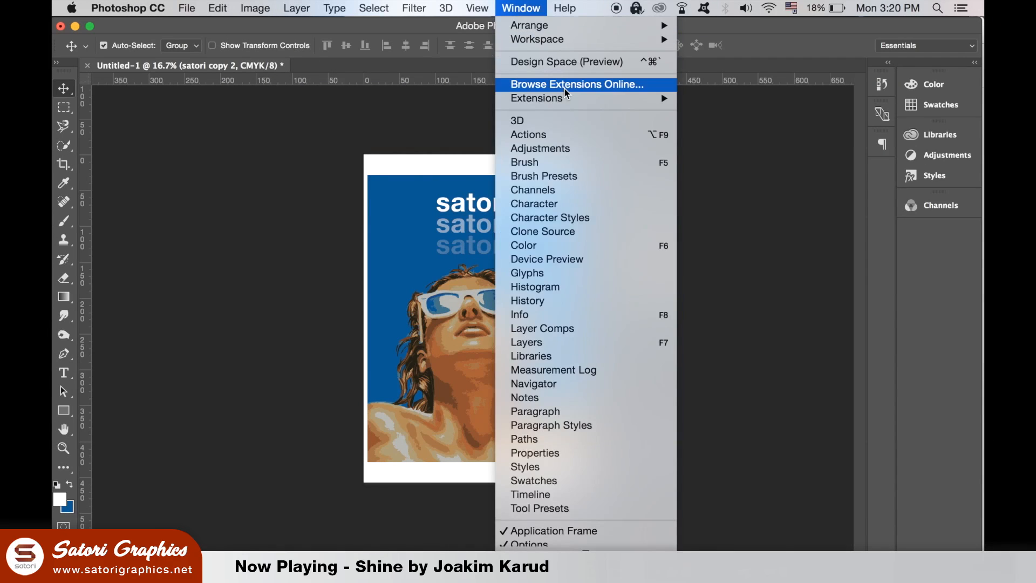
{"action": "left_click", "coordinate": [527, 342]}
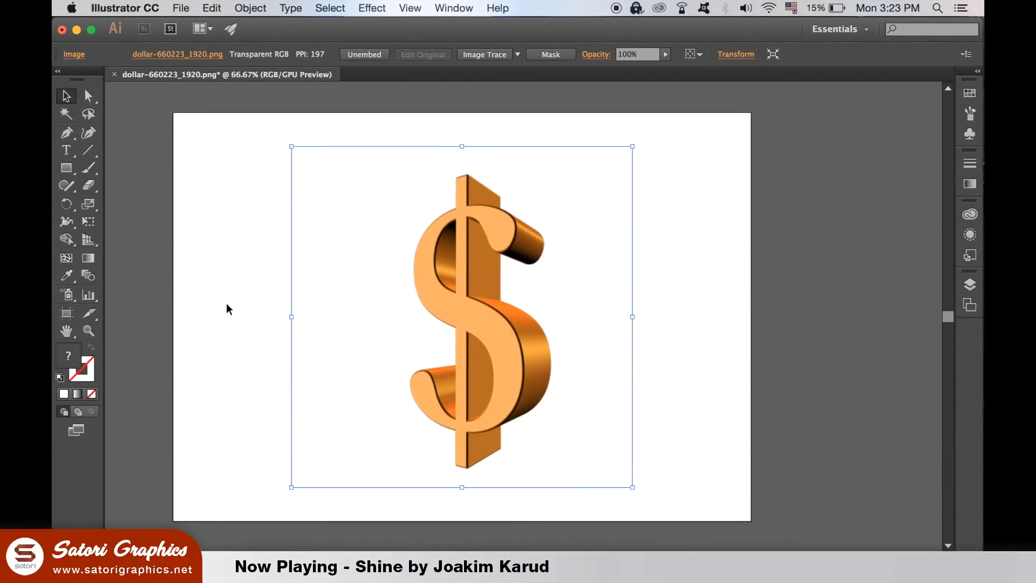
{"action": "mouse_move", "coordinate": [525, 322]}
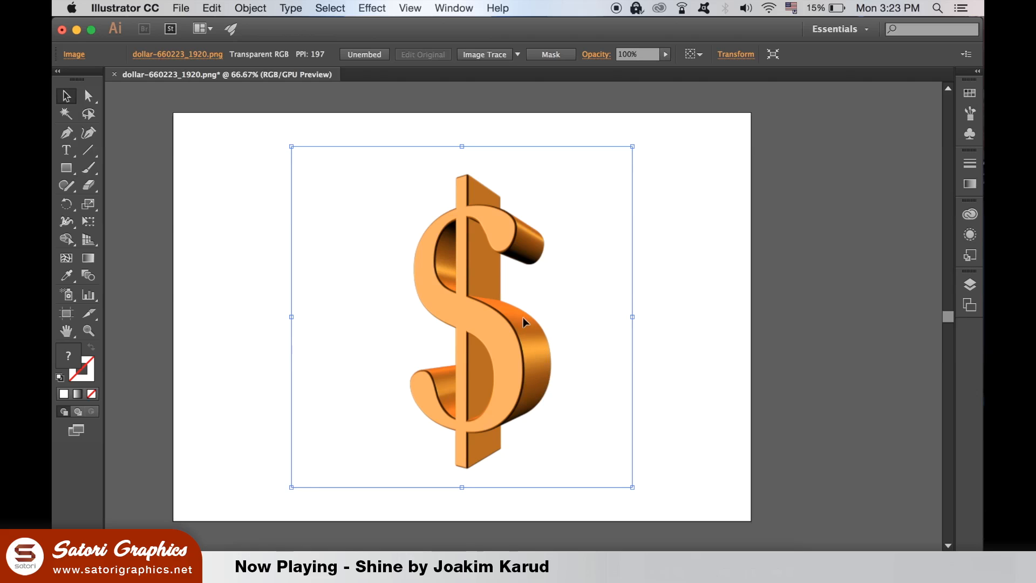
{"action": "mouse_move", "coordinate": [549, 400]}
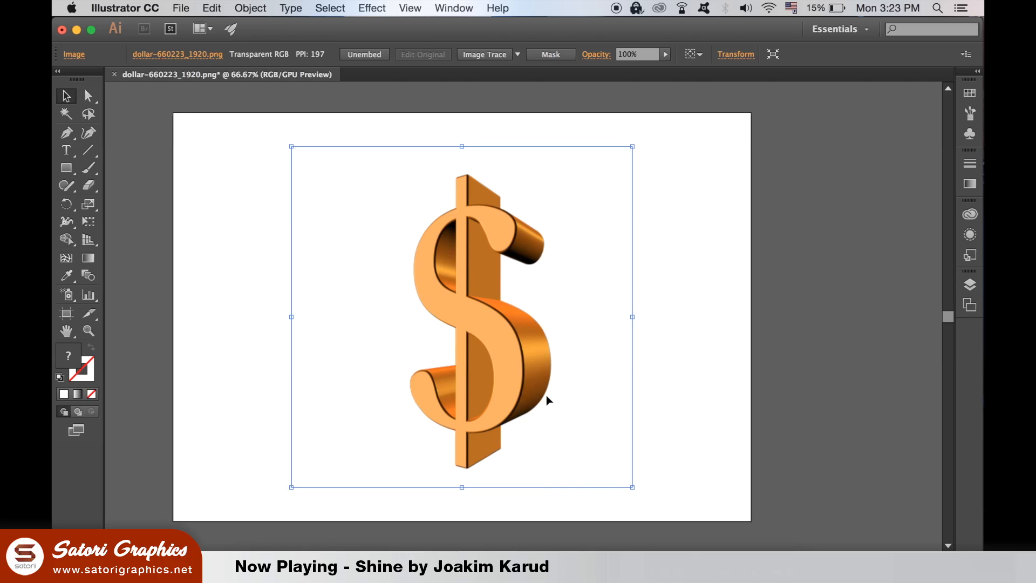
Show the Image Trace panel for the selected dollar-sign image.
{"action": "left_click", "coordinate": [452, 8]}
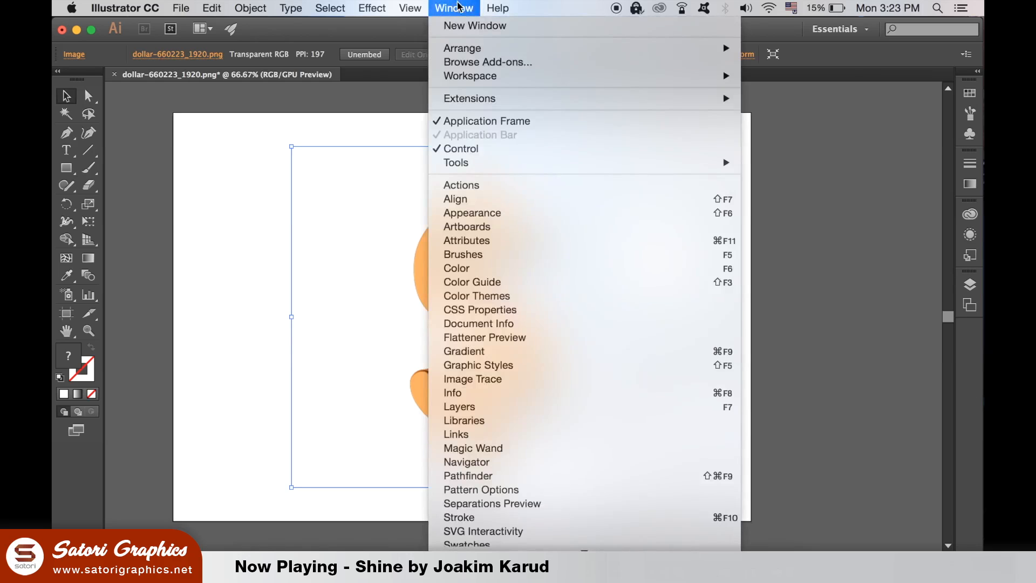
{"action": "mouse_move", "coordinate": [596, 410]}
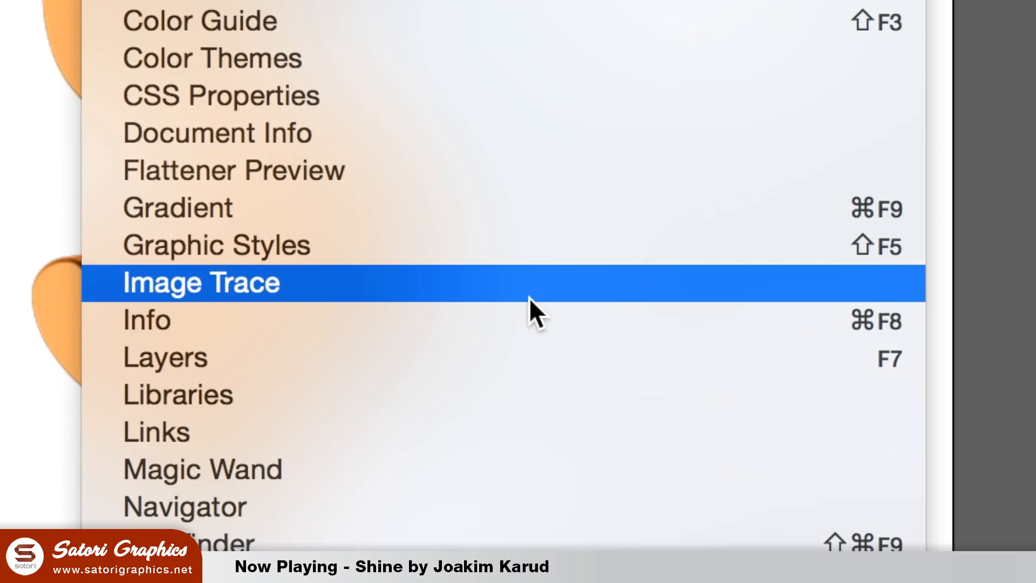
{"action": "left_click", "coordinate": [199, 283]}
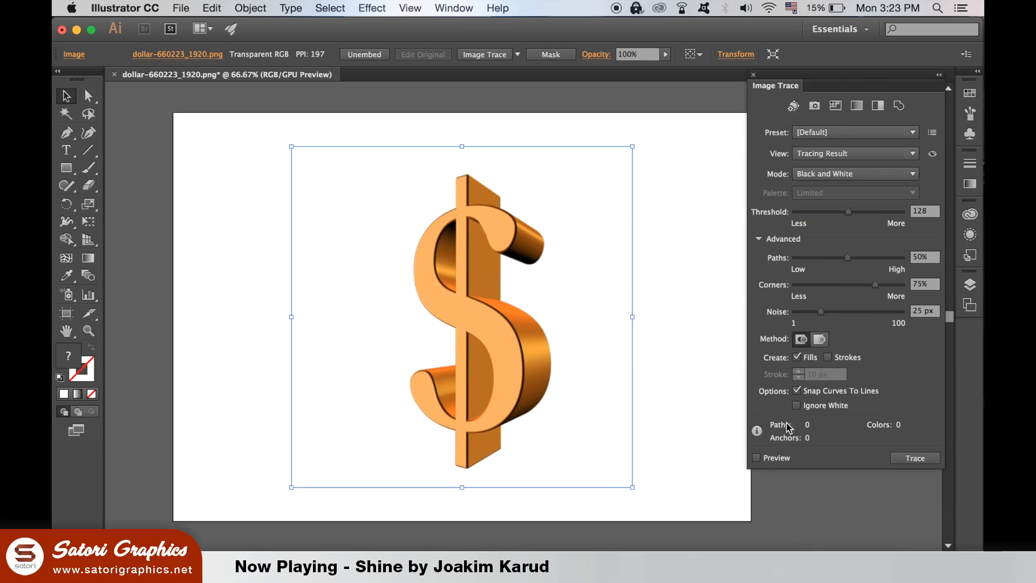
Trace in Color mode ignoring white, with Preview on and the colour count set to 19.
{"action": "left_click", "coordinate": [796, 405]}
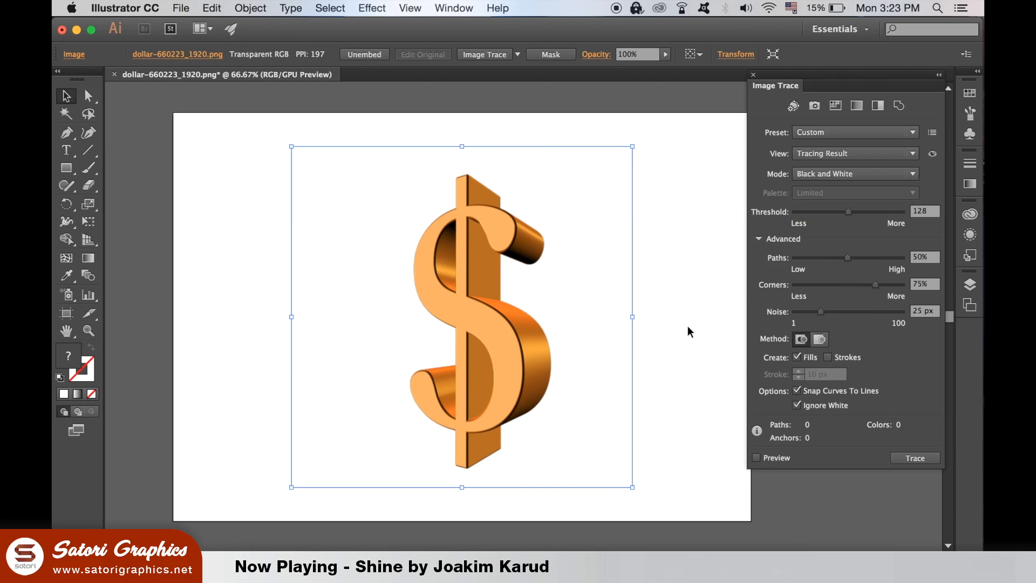
{"action": "left_click", "coordinate": [854, 173]}
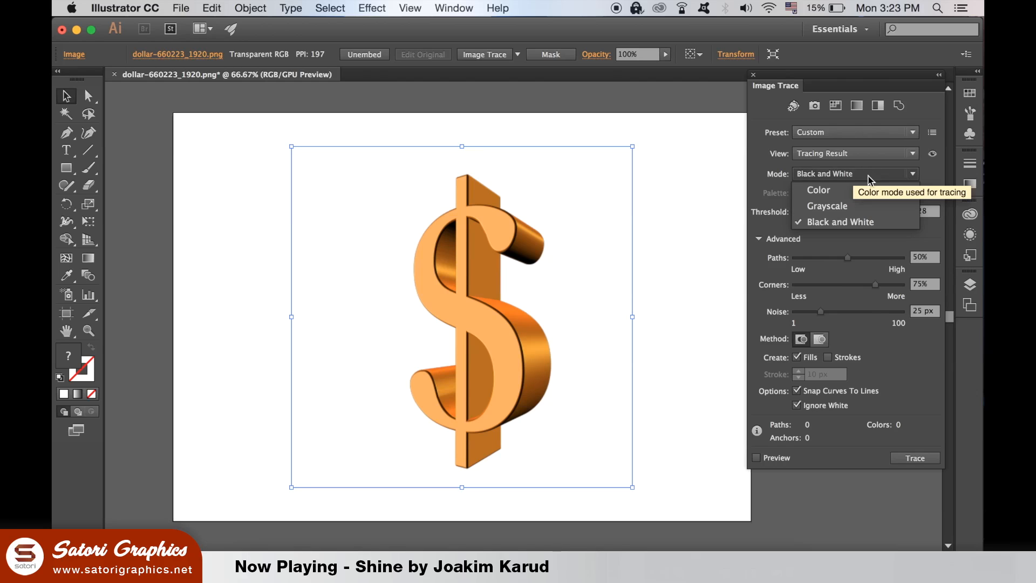
{"action": "left_click", "coordinate": [818, 188]}
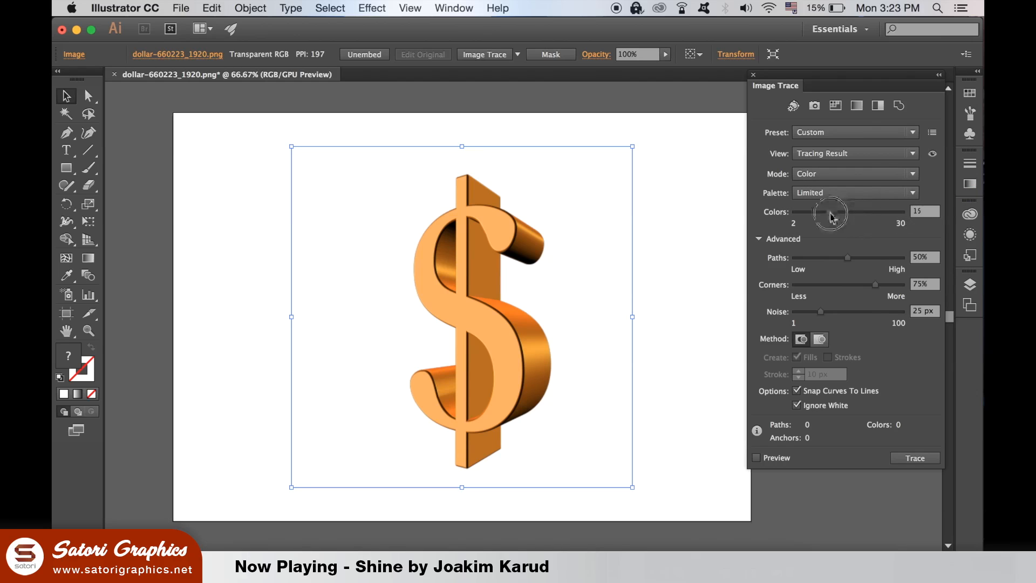
{"action": "left_click_drag", "start_coordinate": [831, 212], "coordinate": [821, 213]}
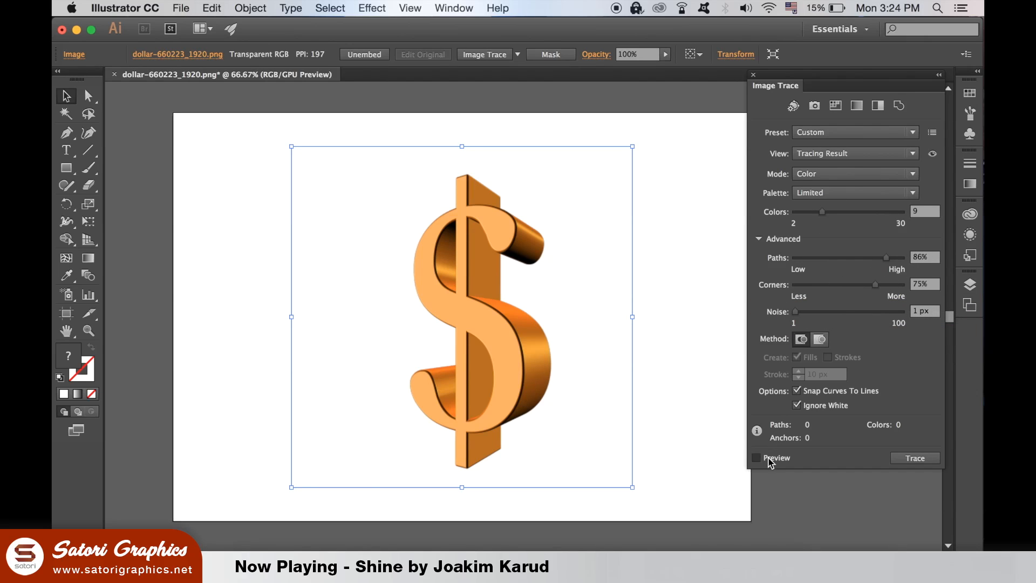
{"action": "left_click", "coordinate": [757, 457]}
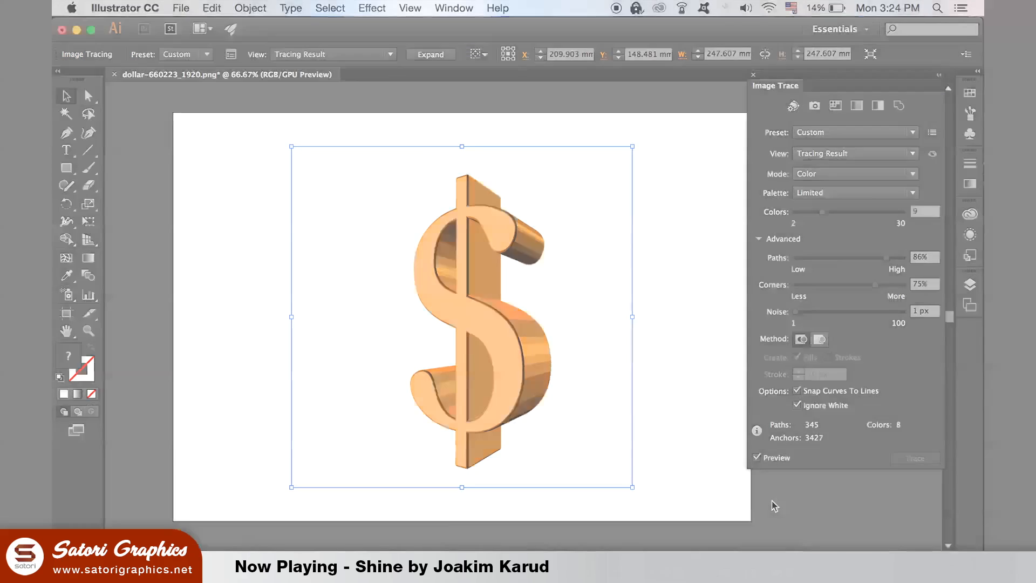
{"action": "left_click_drag", "start_coordinate": [823, 211], "coordinate": [879, 211]}
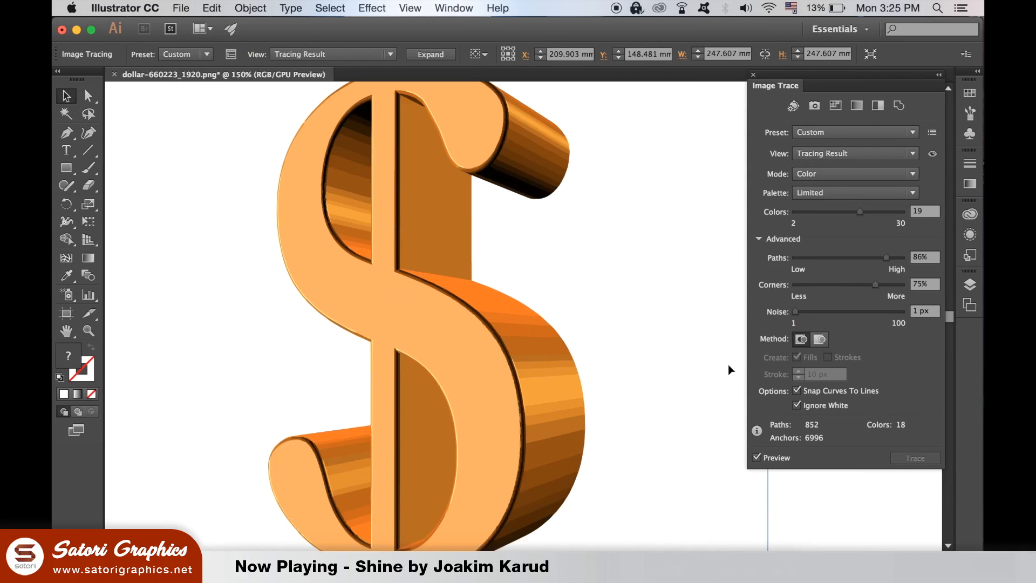
{"action": "mouse_move", "coordinate": [649, 374]}
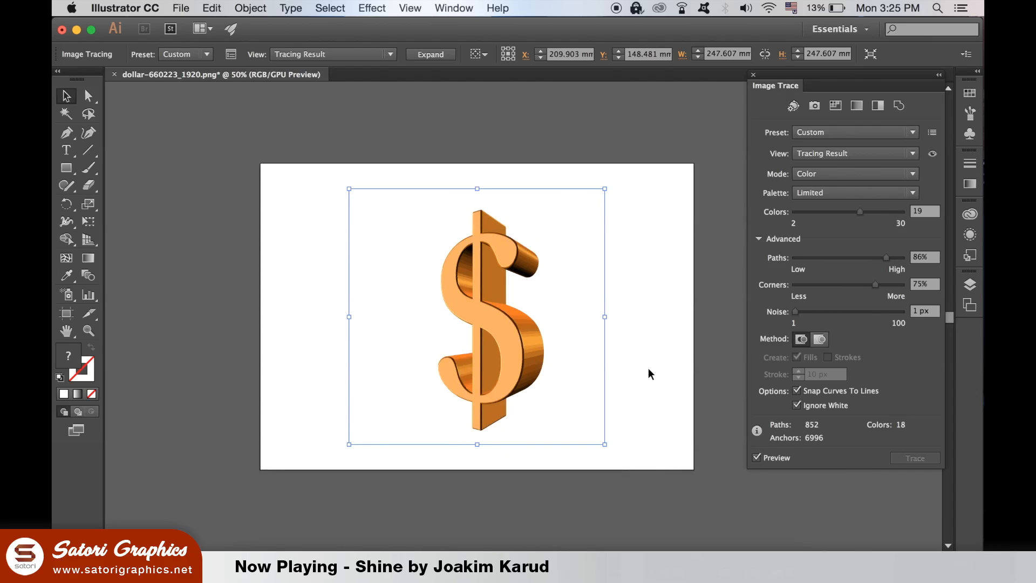
Expand the trace into vector shapes and move the dollar off the artboard's left side.
{"action": "left_click", "coordinate": [251, 8]}
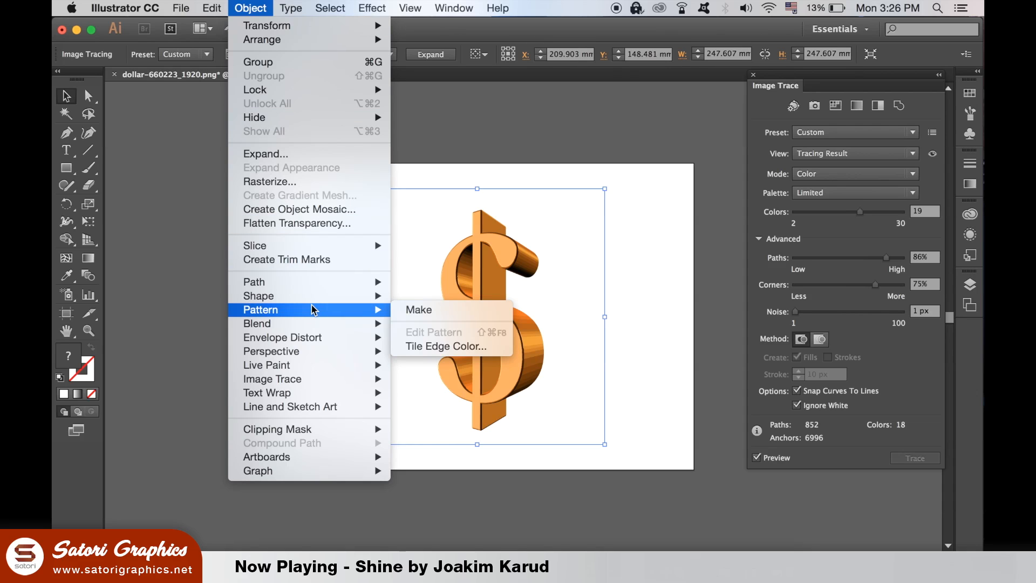
{"action": "mouse_move", "coordinate": [311, 385]}
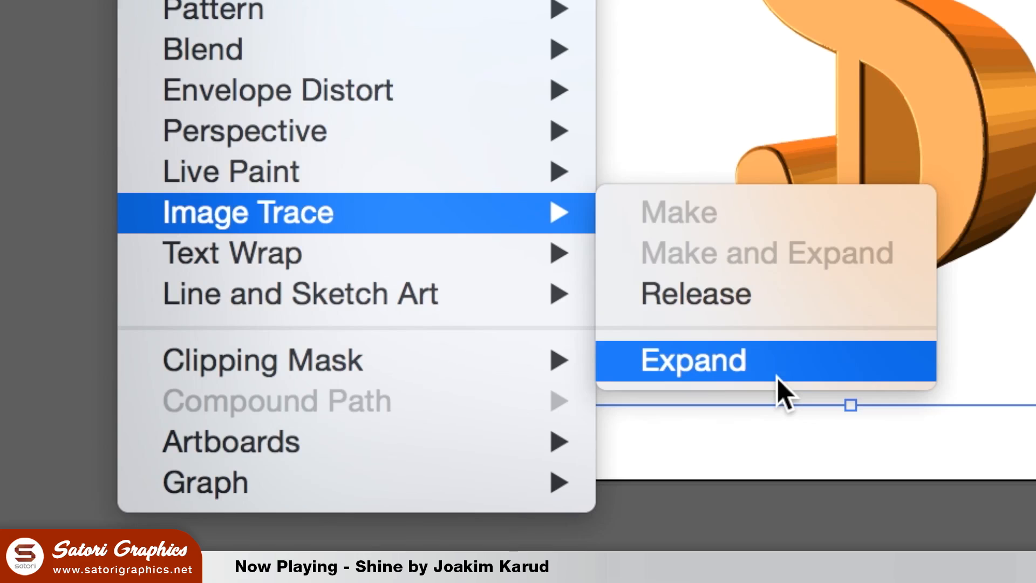
{"action": "left_click", "coordinate": [694, 360]}
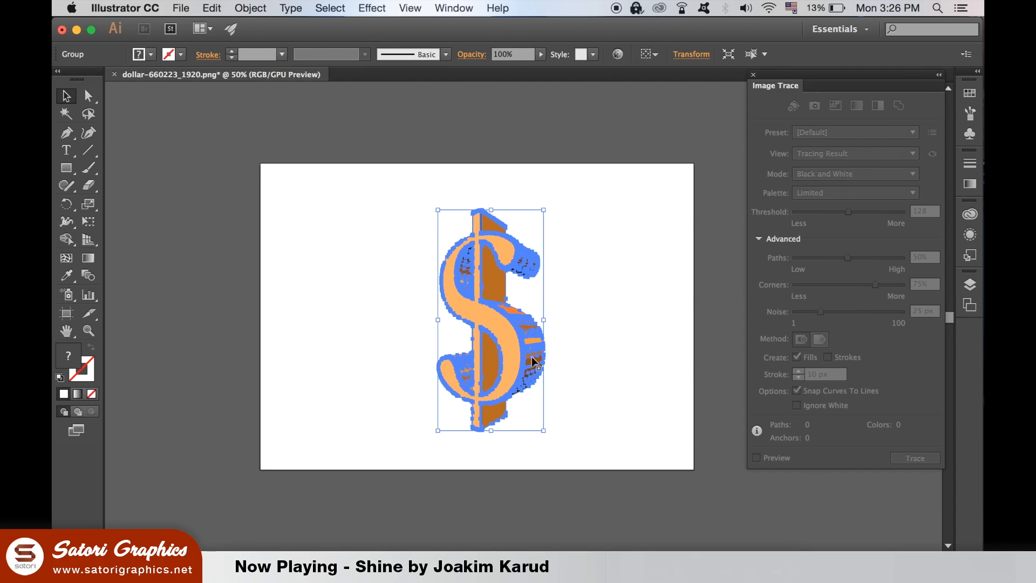
{"action": "left_click_drag", "start_coordinate": [489, 320], "coordinate": [165, 254]}
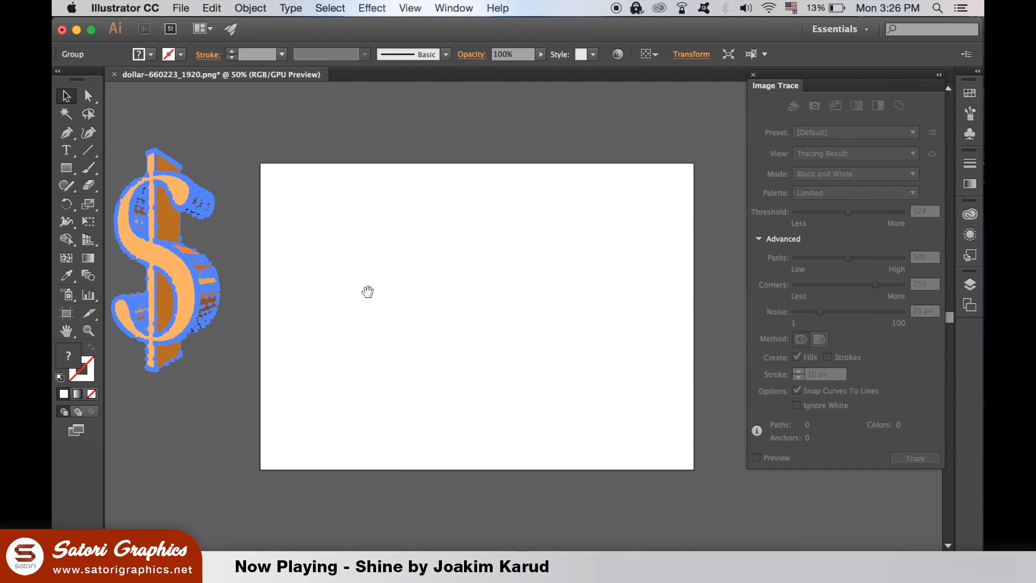
{"action": "left_click_drag", "start_coordinate": [165, 258], "coordinate": [360, 311]}
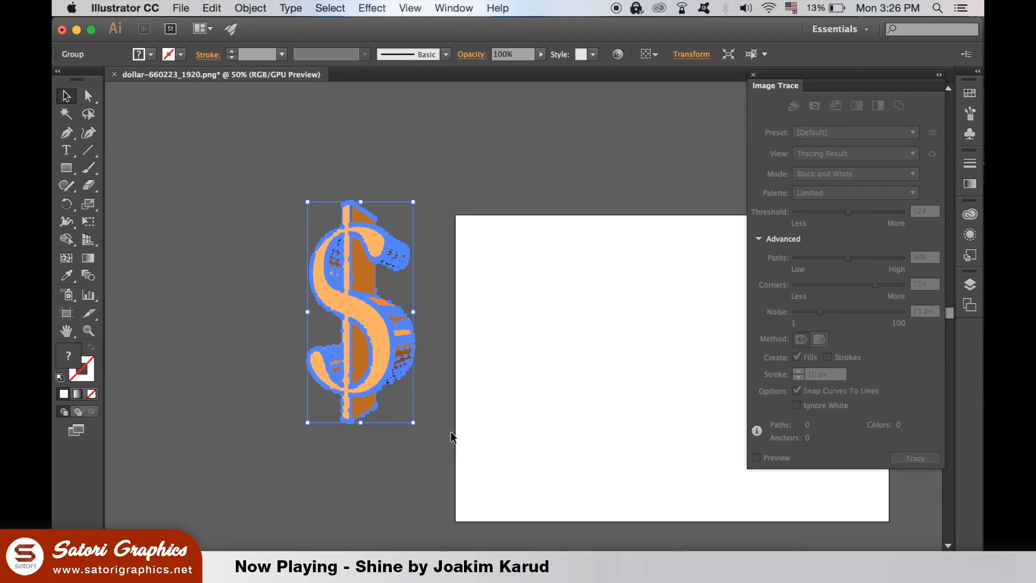